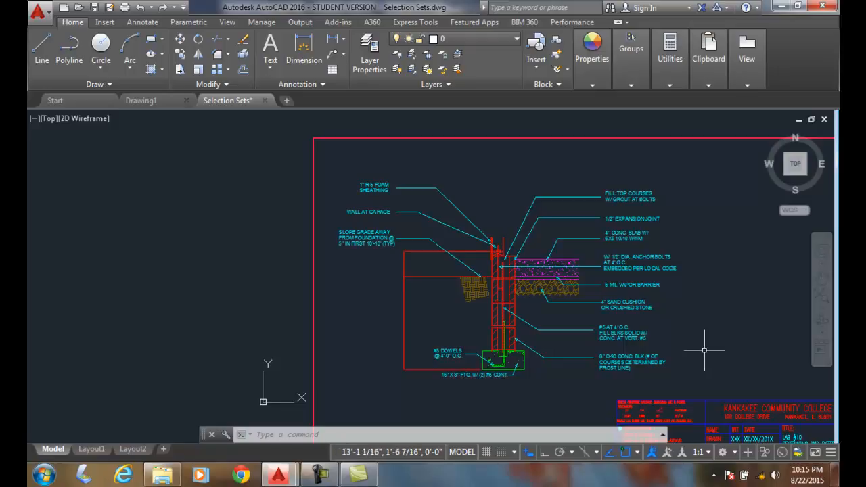
mouse_move(708, 349)
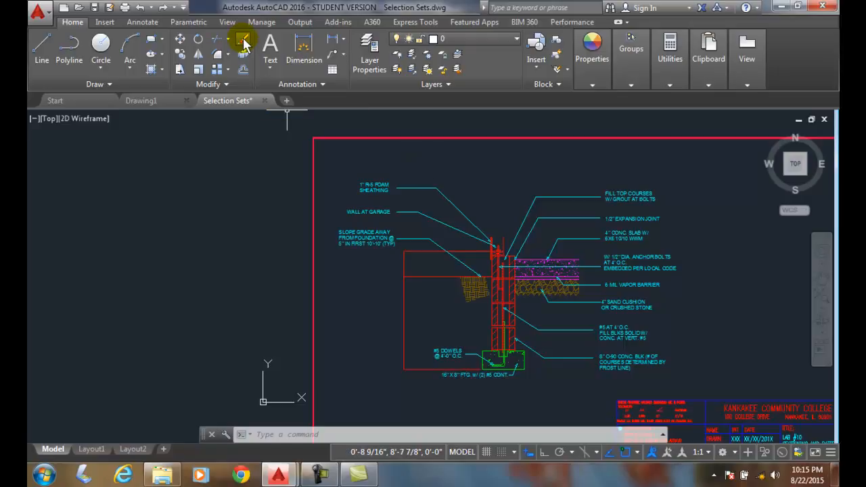
Start Erase and choose the Fence selection option (F).
click(244, 42)
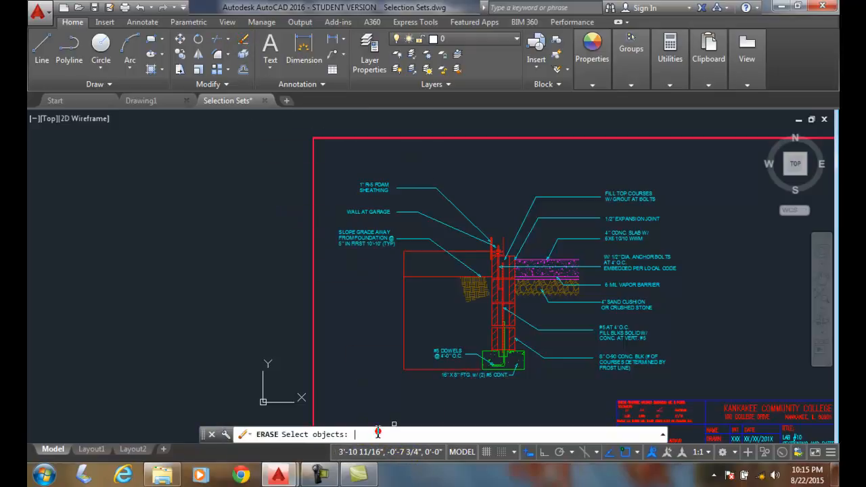
text(f)
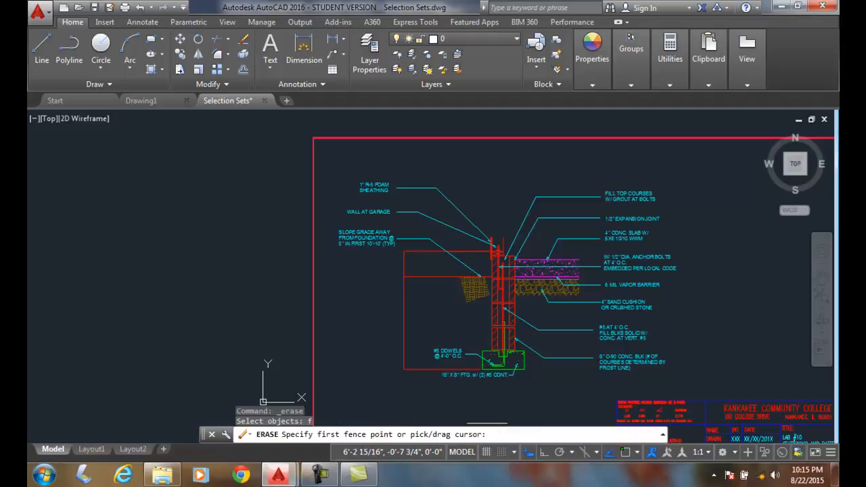
mouse_move(659, 396)
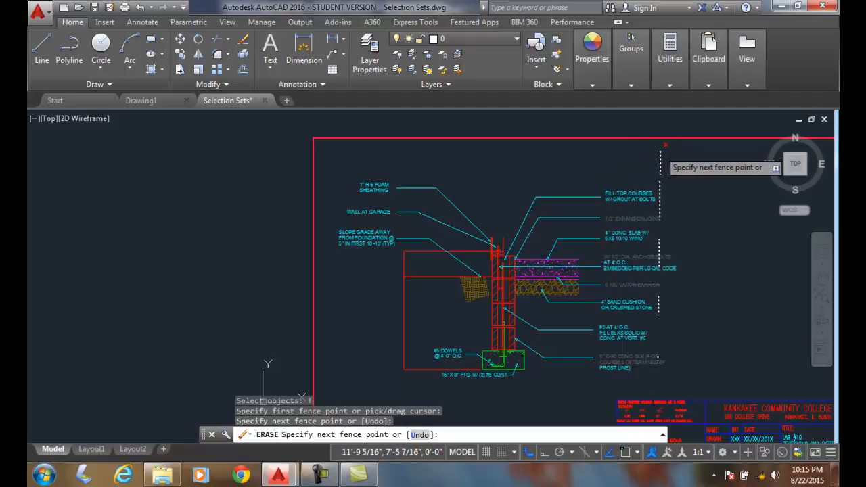
mouse_move(668, 148)
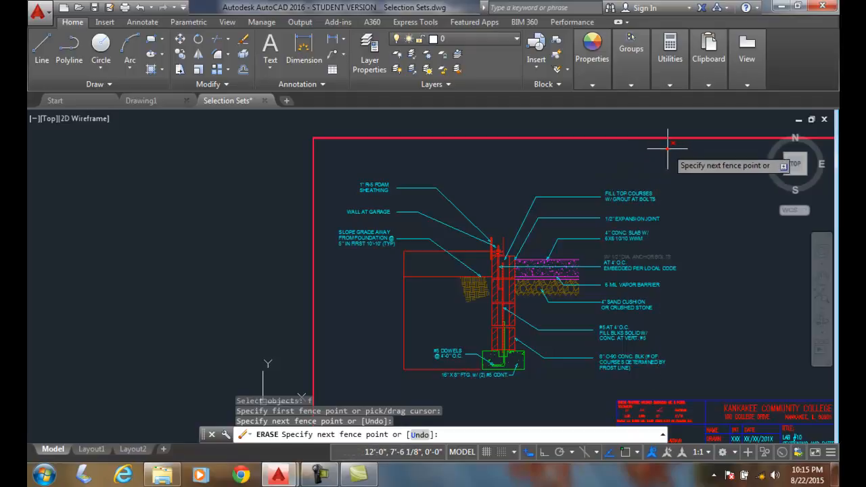
Zig-zag the fence through the left and right leader notes, selecting 42 objects.
click(649, 382)
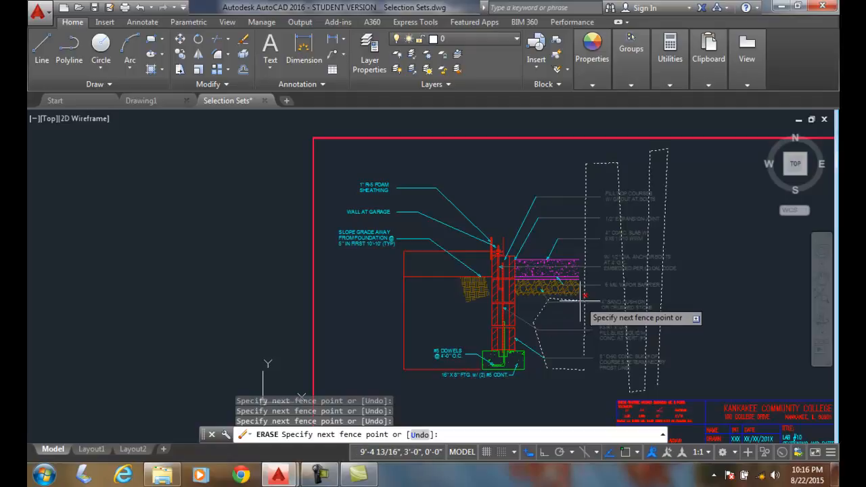
mouse_move(583, 233)
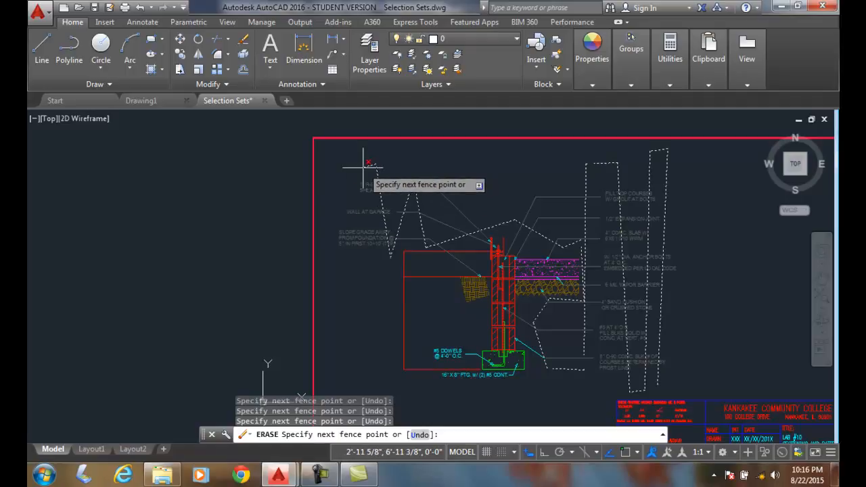
key(Enter)
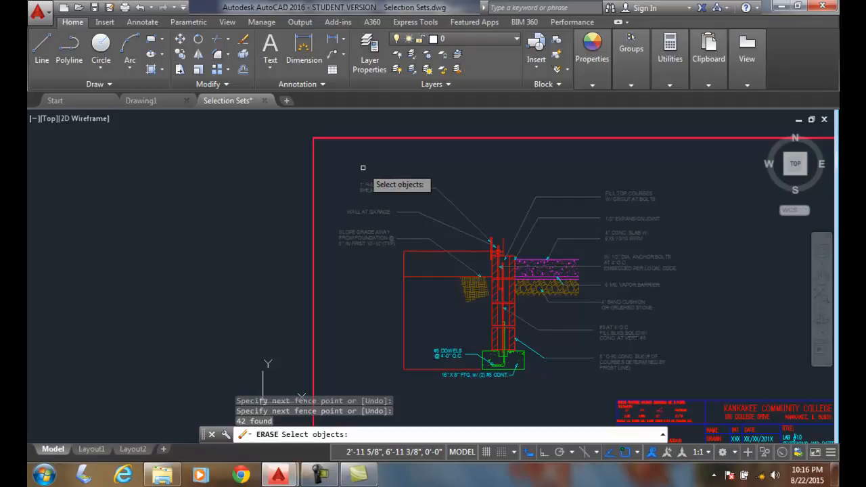